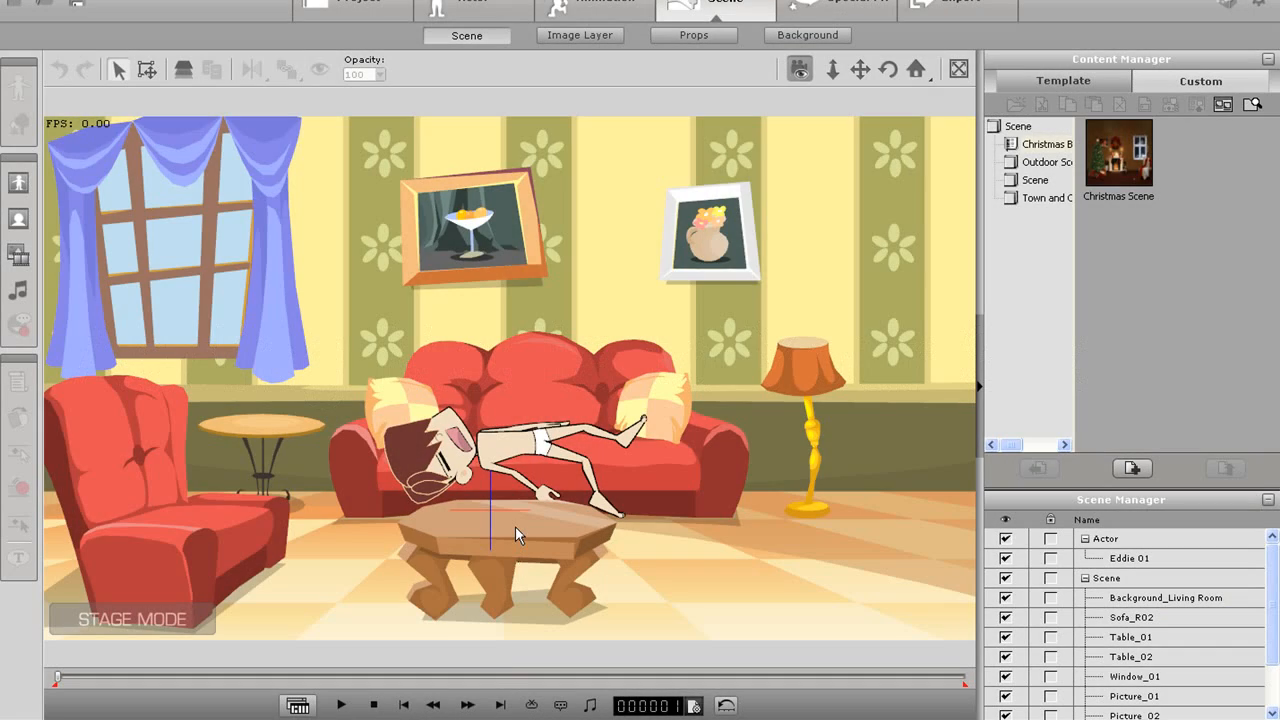
# Step: Import the 'red tv frame' SWF from the demo Images folder and set it on the low table
pyautogui.click(505, 525)
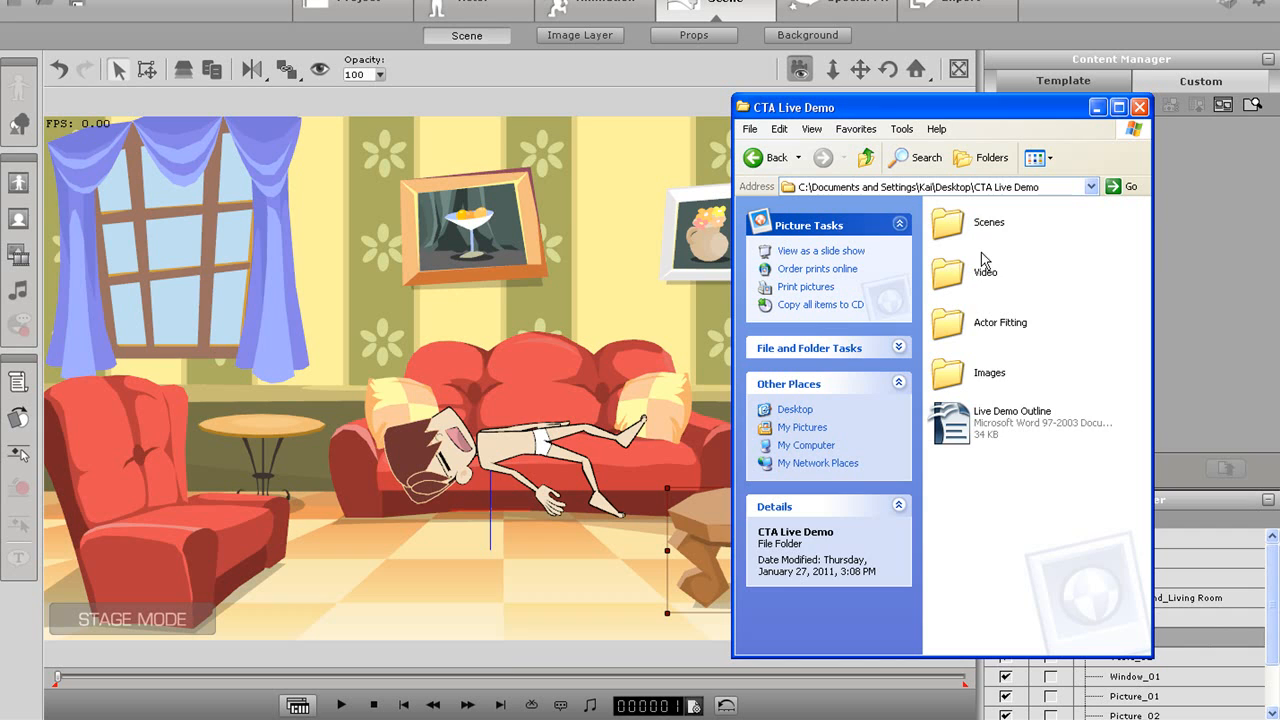
pyautogui.doubleClick(989, 372)
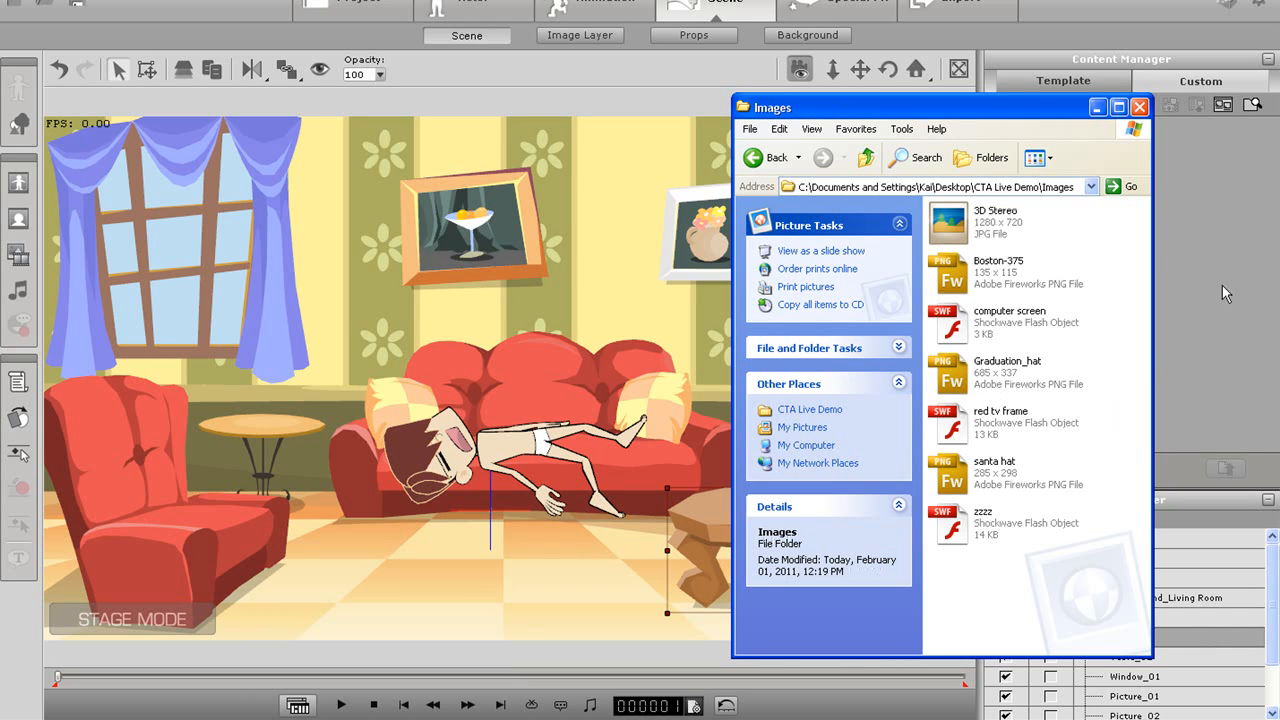
pyautogui.click(1000, 420)
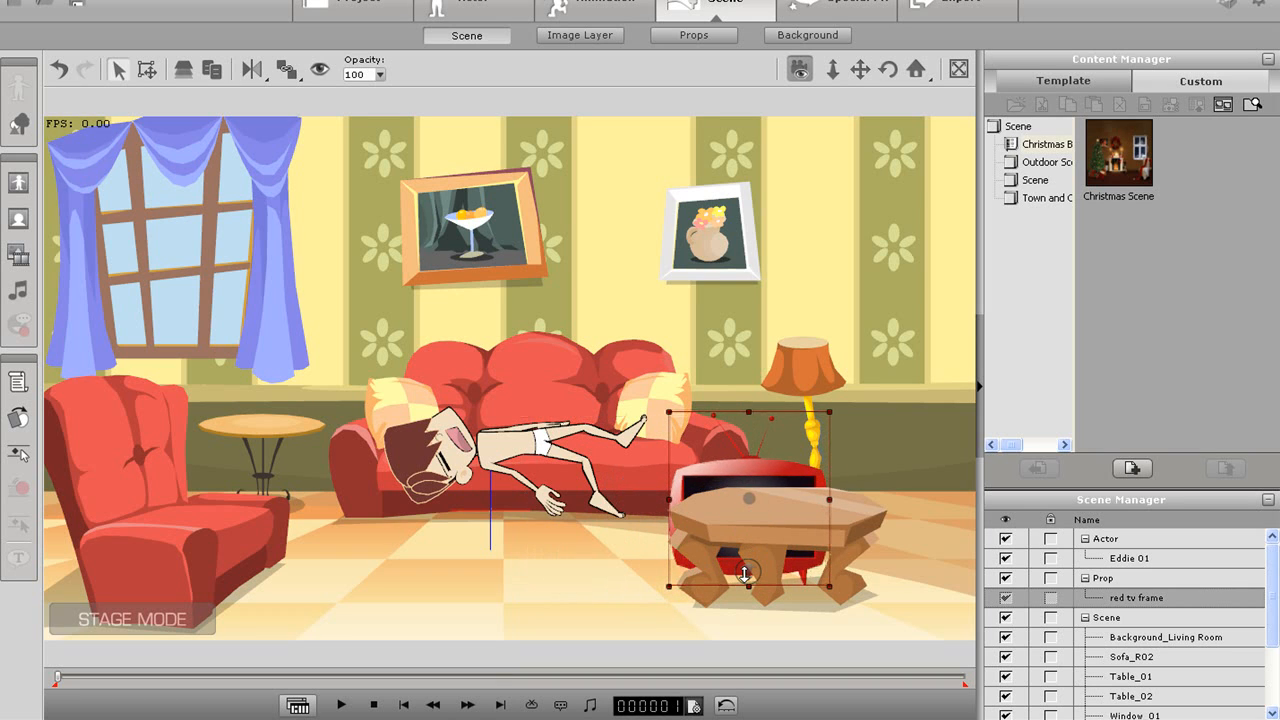
pyautogui.moveTo(747, 573); pyautogui.dragTo(778, 503)
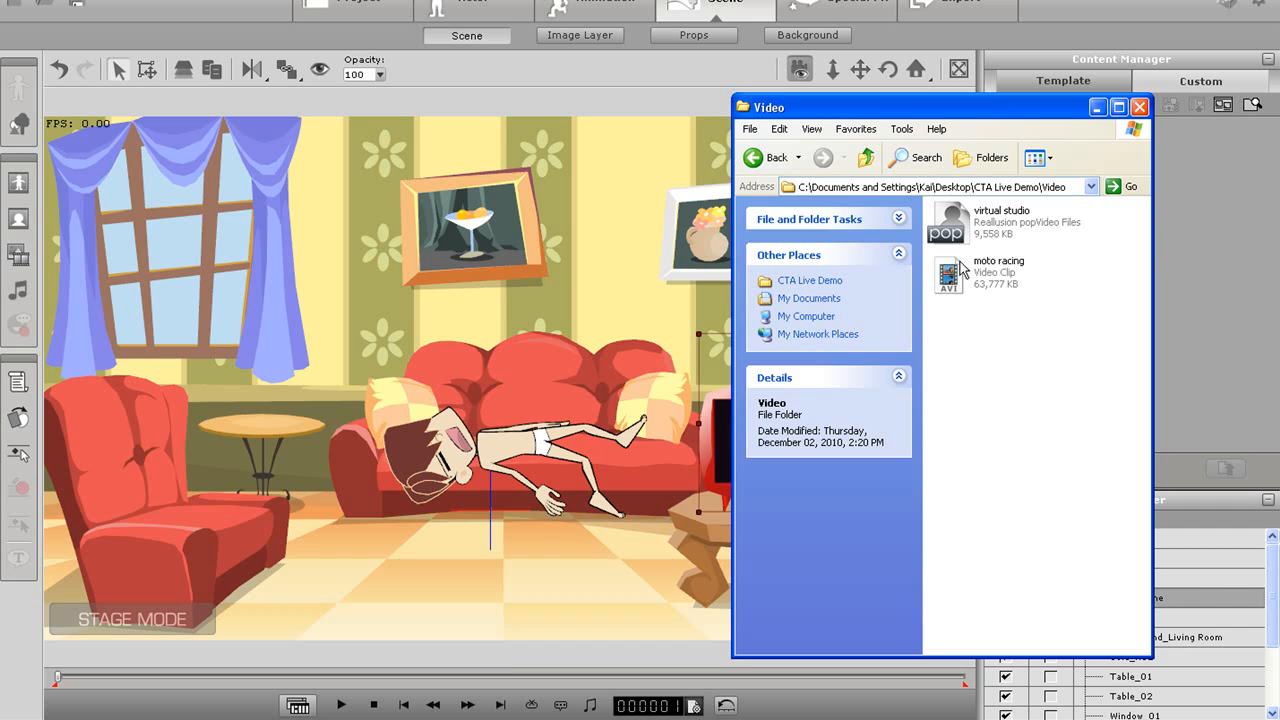
# Step: Import the moto racing video from the Video folder as a prop
pyautogui.doubleClick(998, 275)
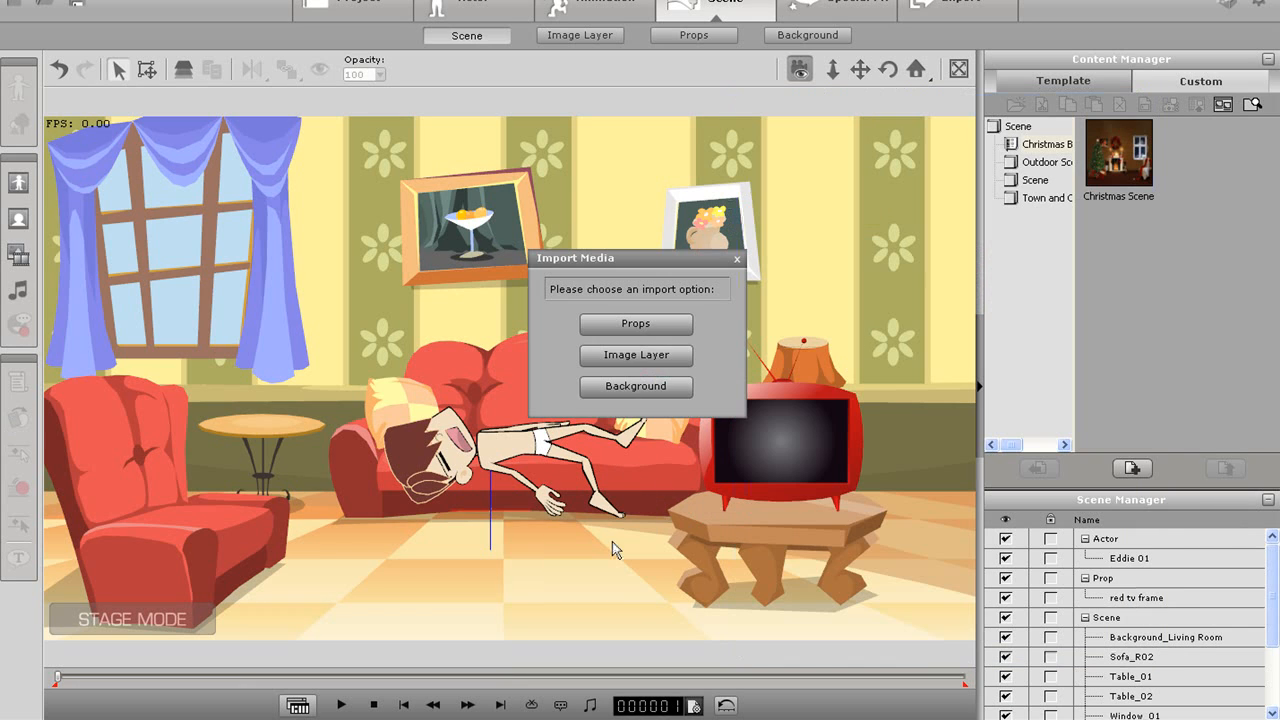
pyautogui.click(636, 323)
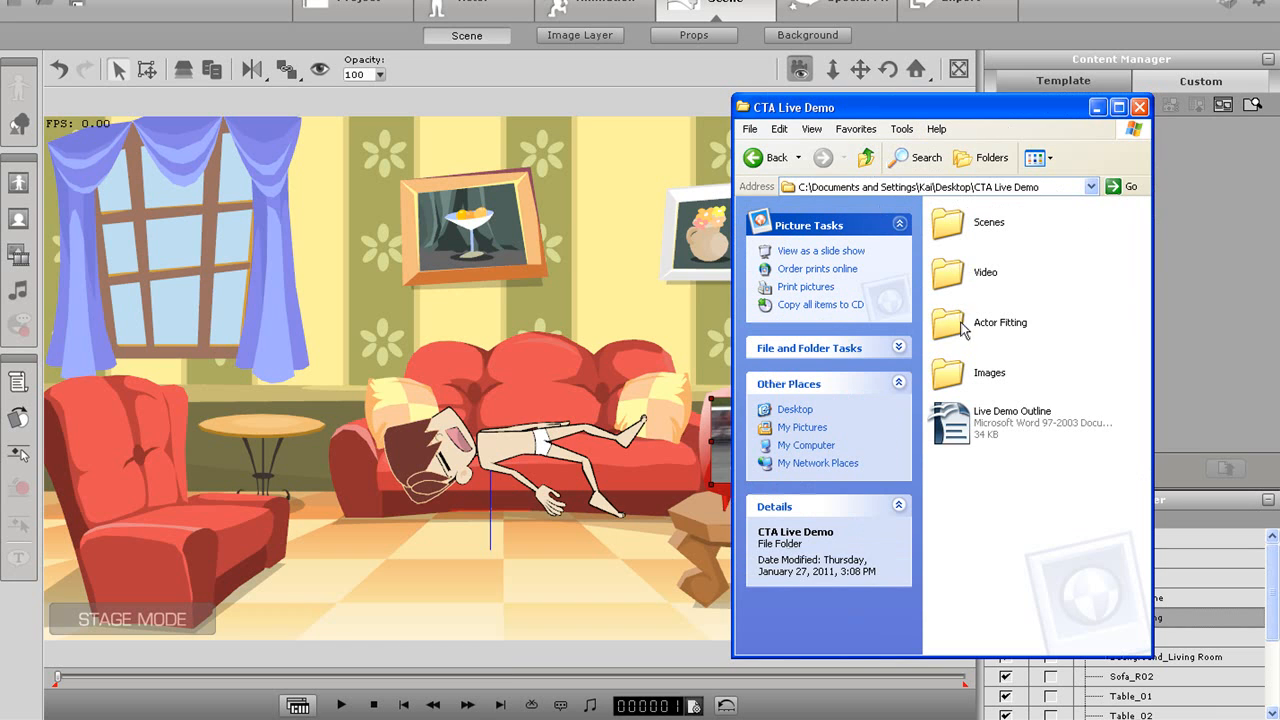
# Step: Bring the Boston-375 cap image from the Images folder into the scene near Eddie's head
pyautogui.doubleClick(989, 372)
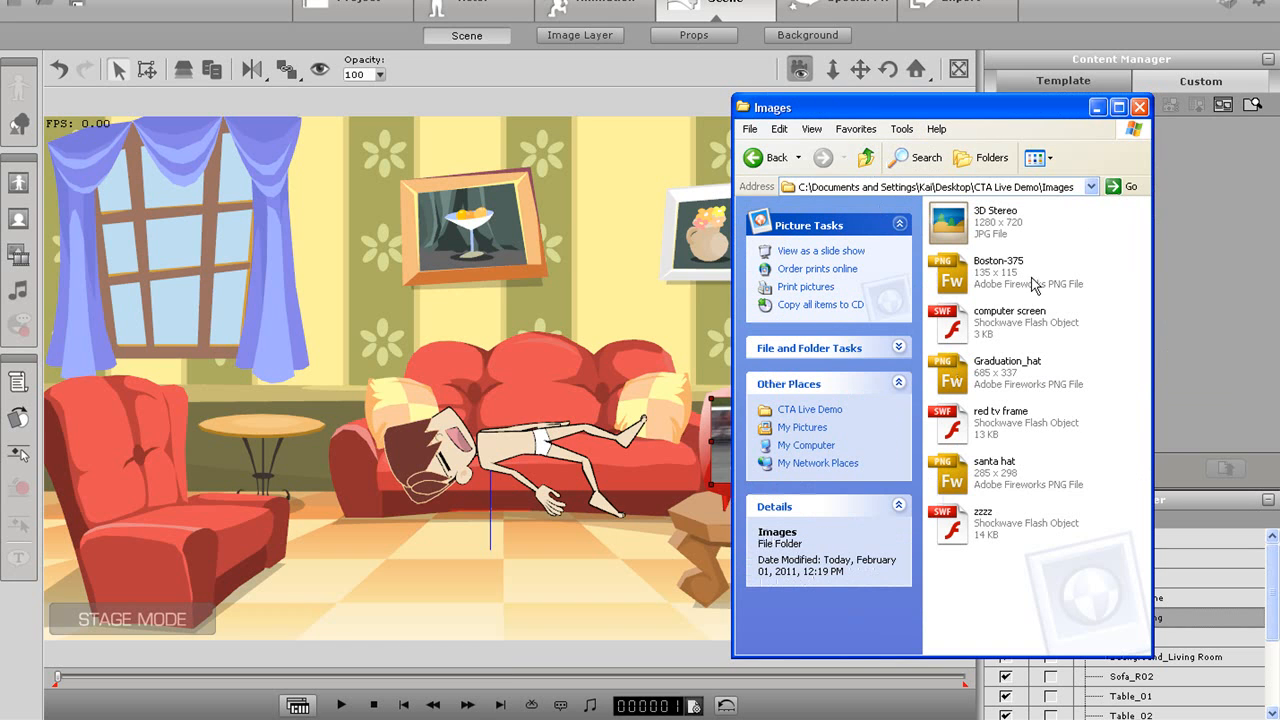
pyautogui.click(1000, 272)
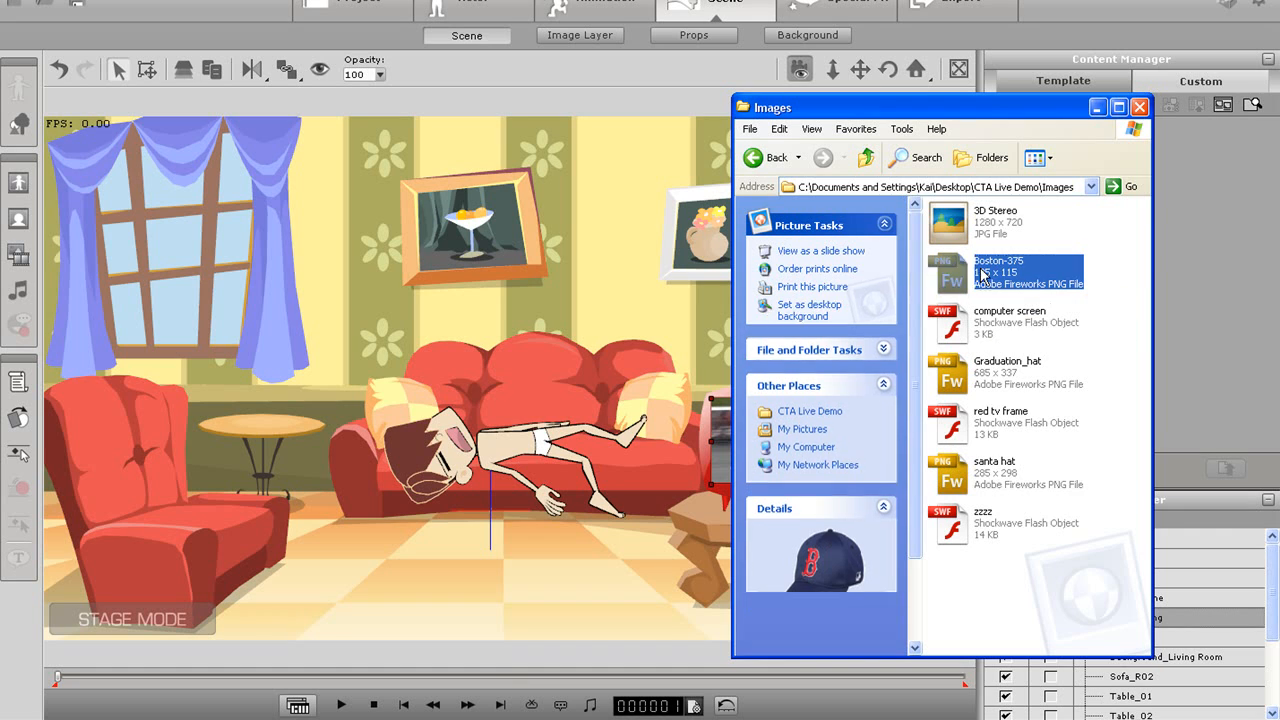
pyautogui.doubleClick(998, 270)
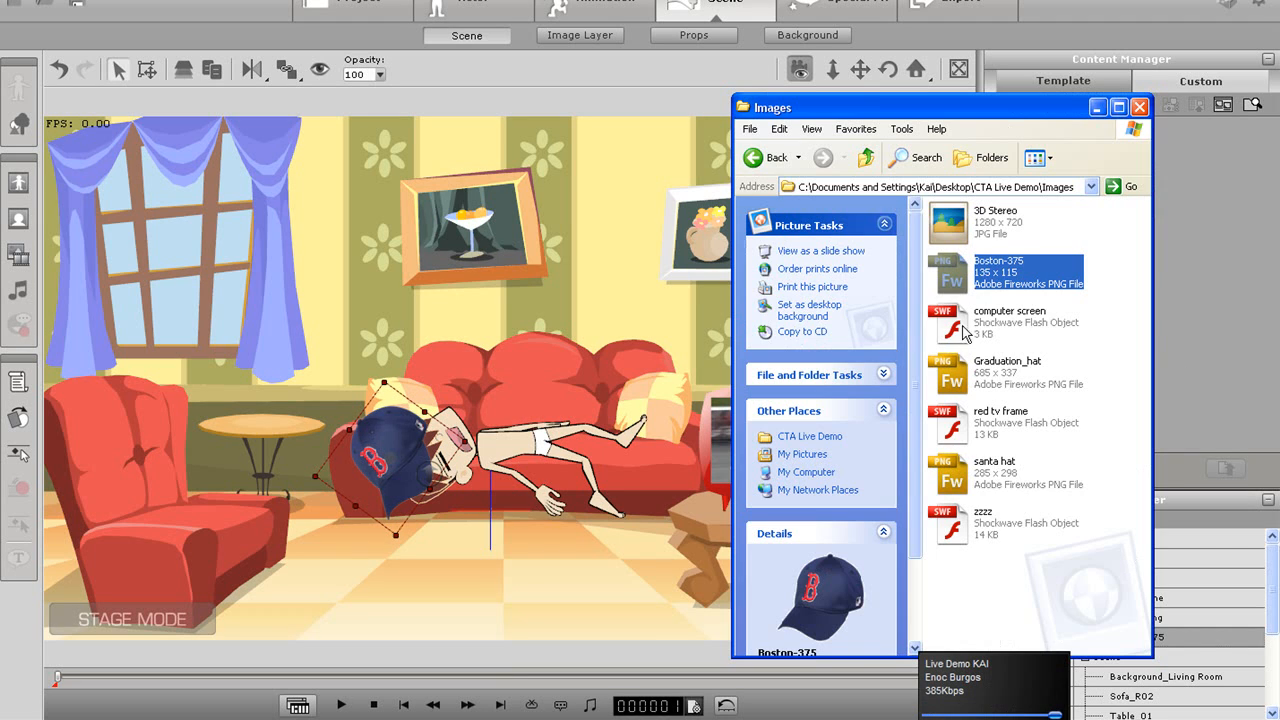
# Step: Import zzzz.swf as a prop and position the letters above Eddie's head
pyautogui.click(983, 523)
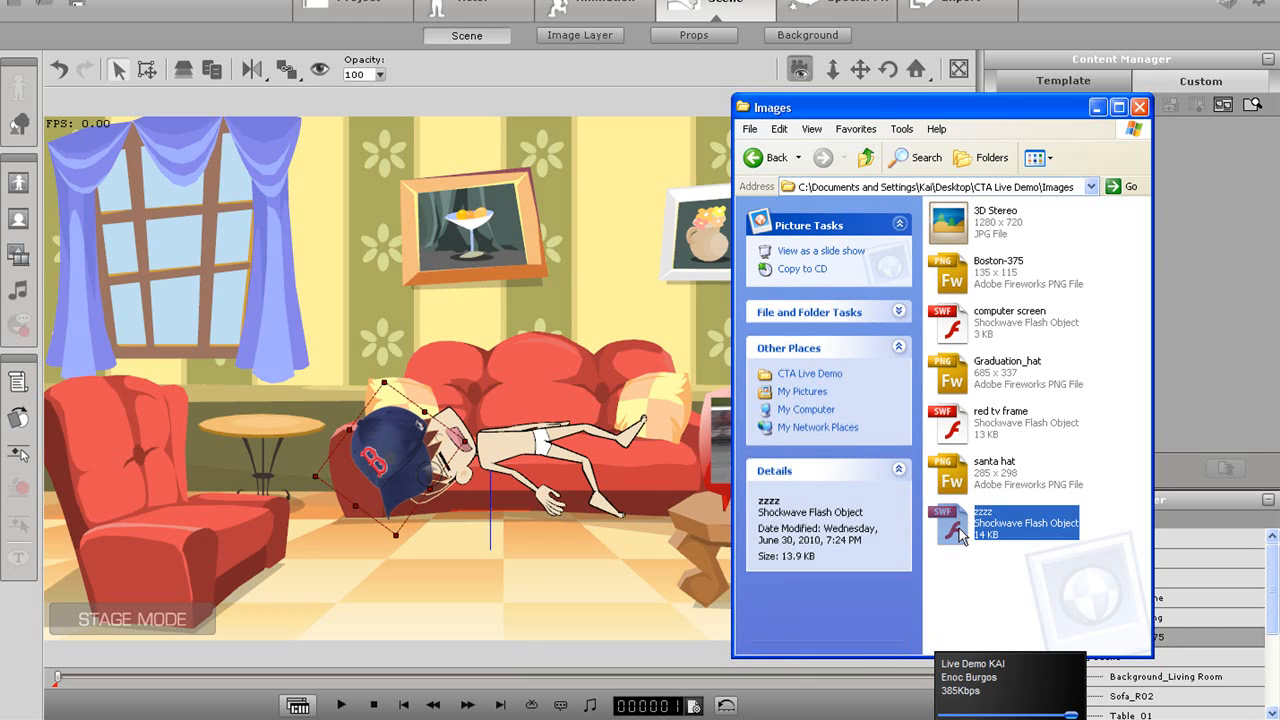
pyautogui.click(1139, 107)
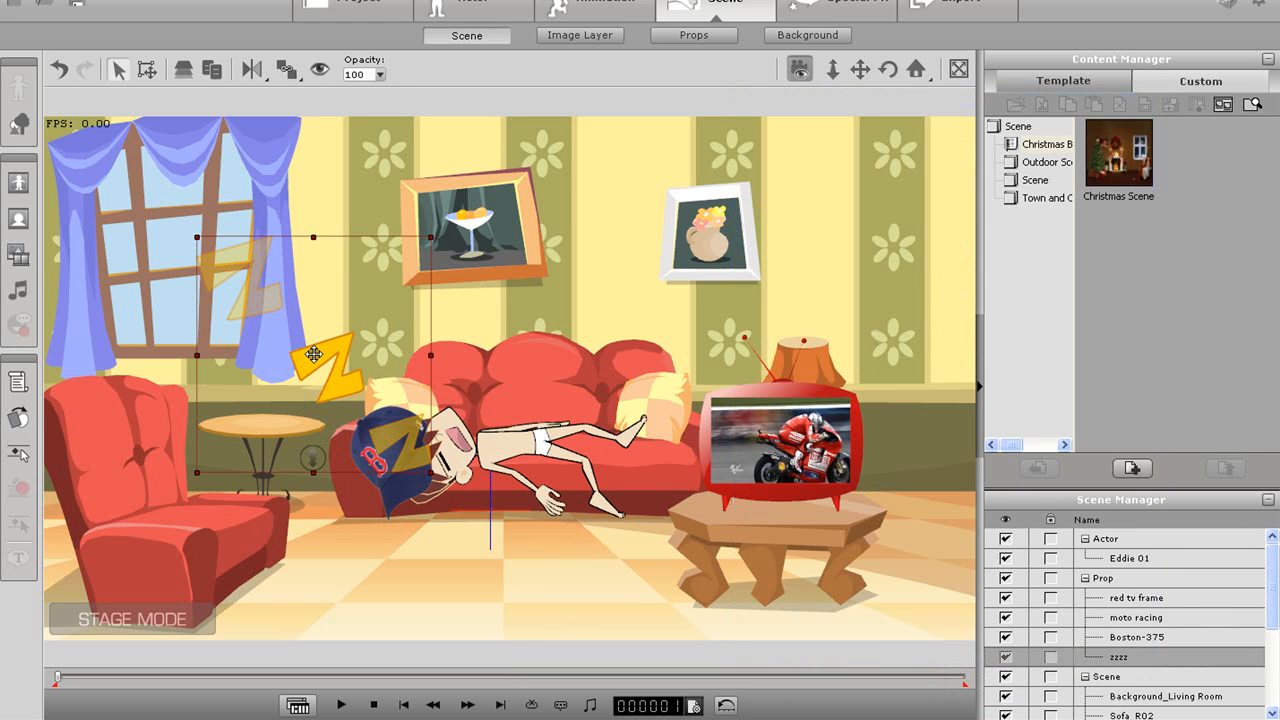
pyautogui.moveTo(313, 355); pyautogui.dragTo(385, 427)
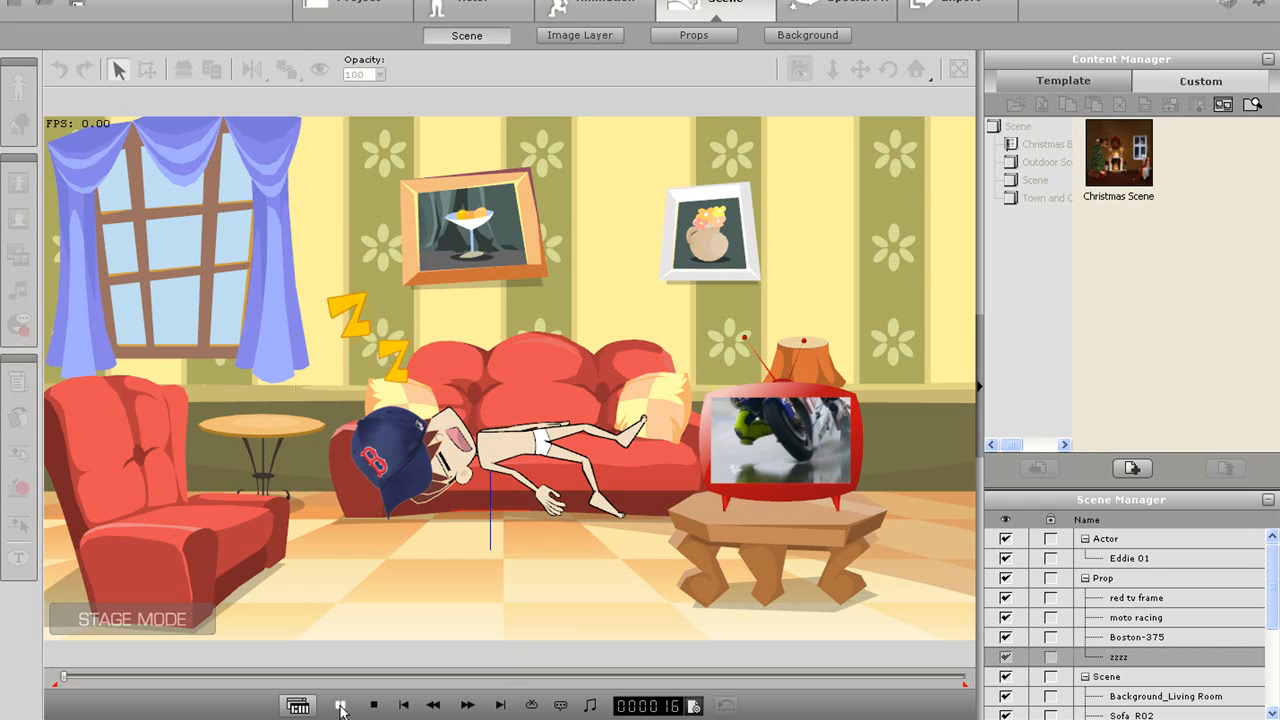
pyautogui.click(341, 705)
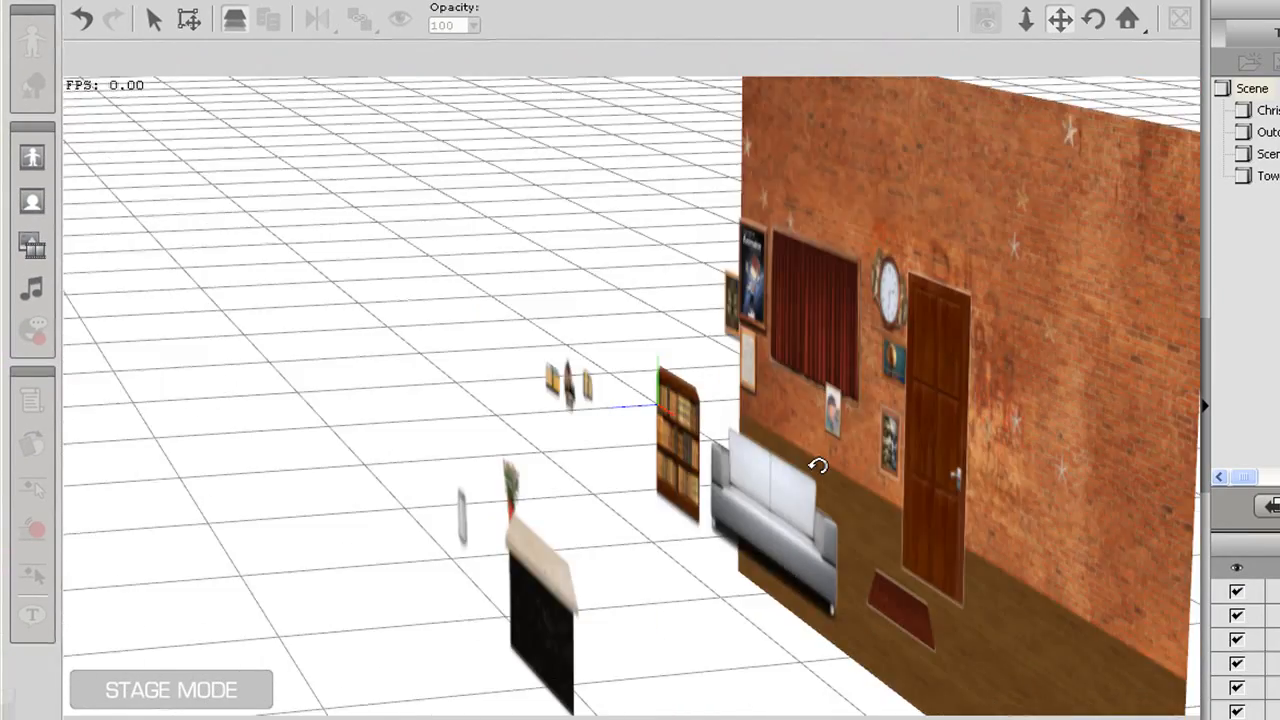
# Step: Orbit the 3D view of the brick-wall room back to a front-facing angle
pyautogui.moveTo(815, 465); pyautogui.dragTo(910, 451)
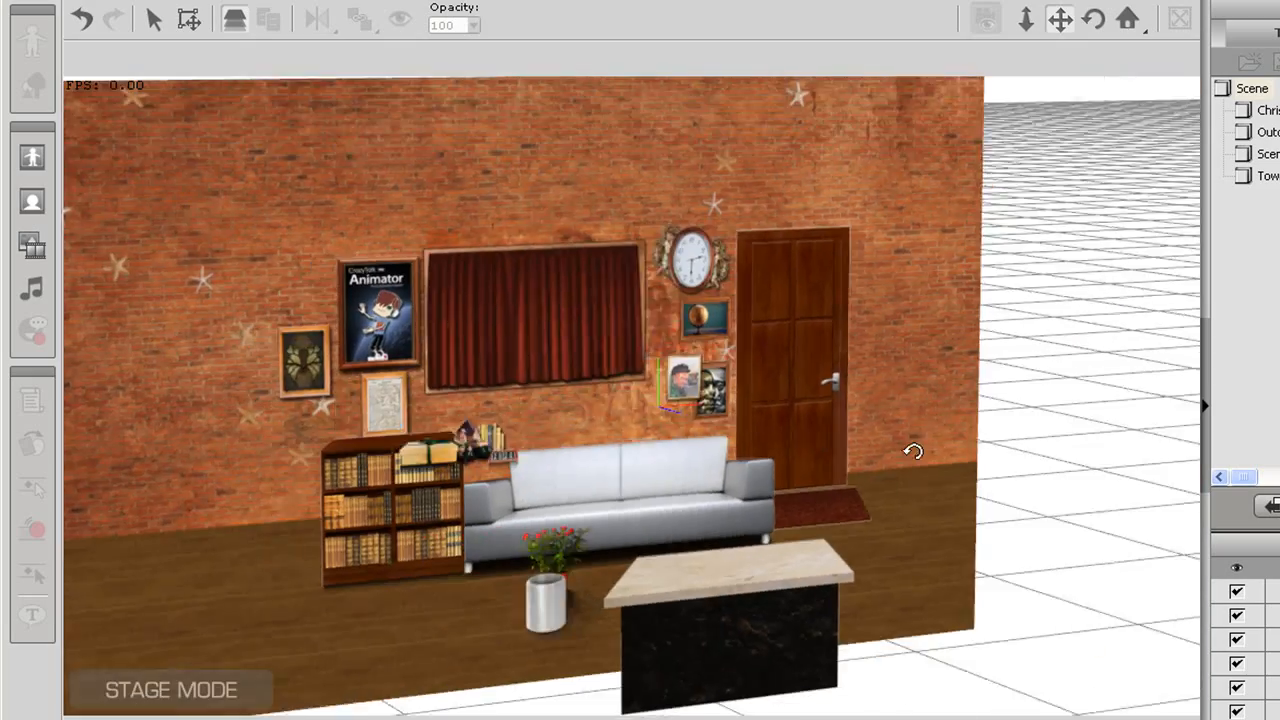
pyautogui.moveTo(910, 451); pyautogui.dragTo(930, 451)
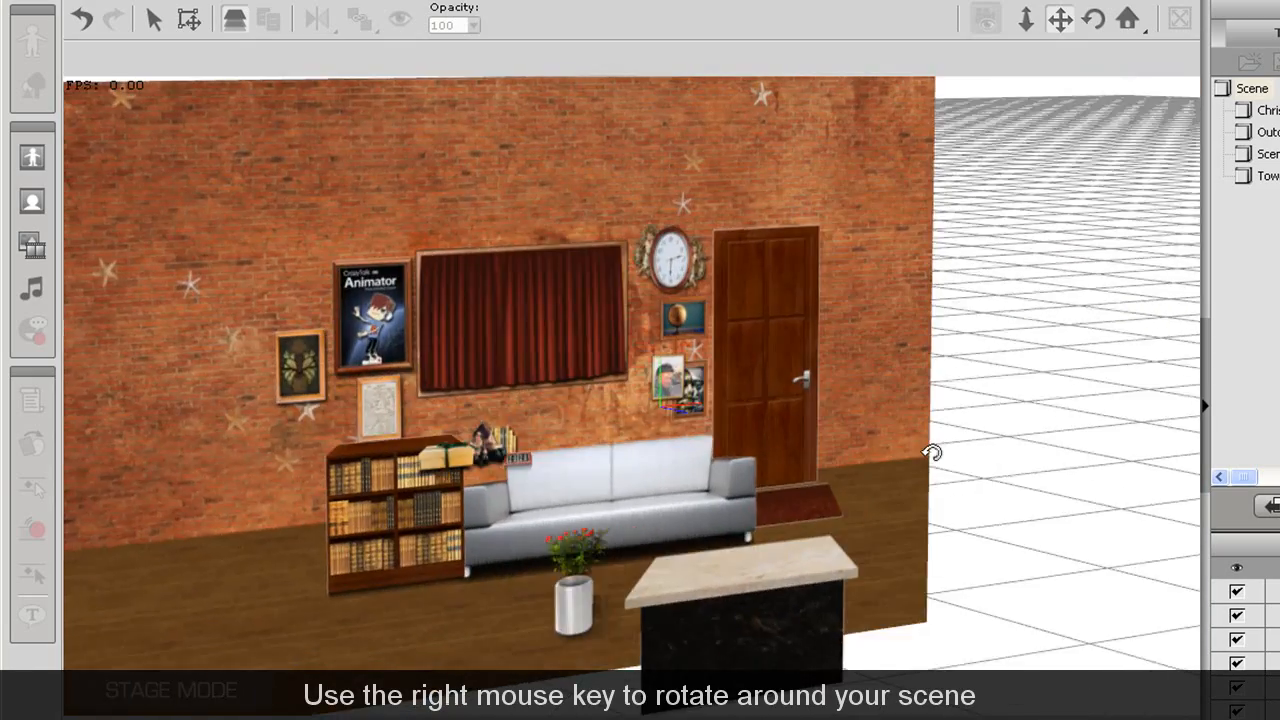
pyautogui.moveTo(930, 450); pyautogui.dragTo(725, 380)
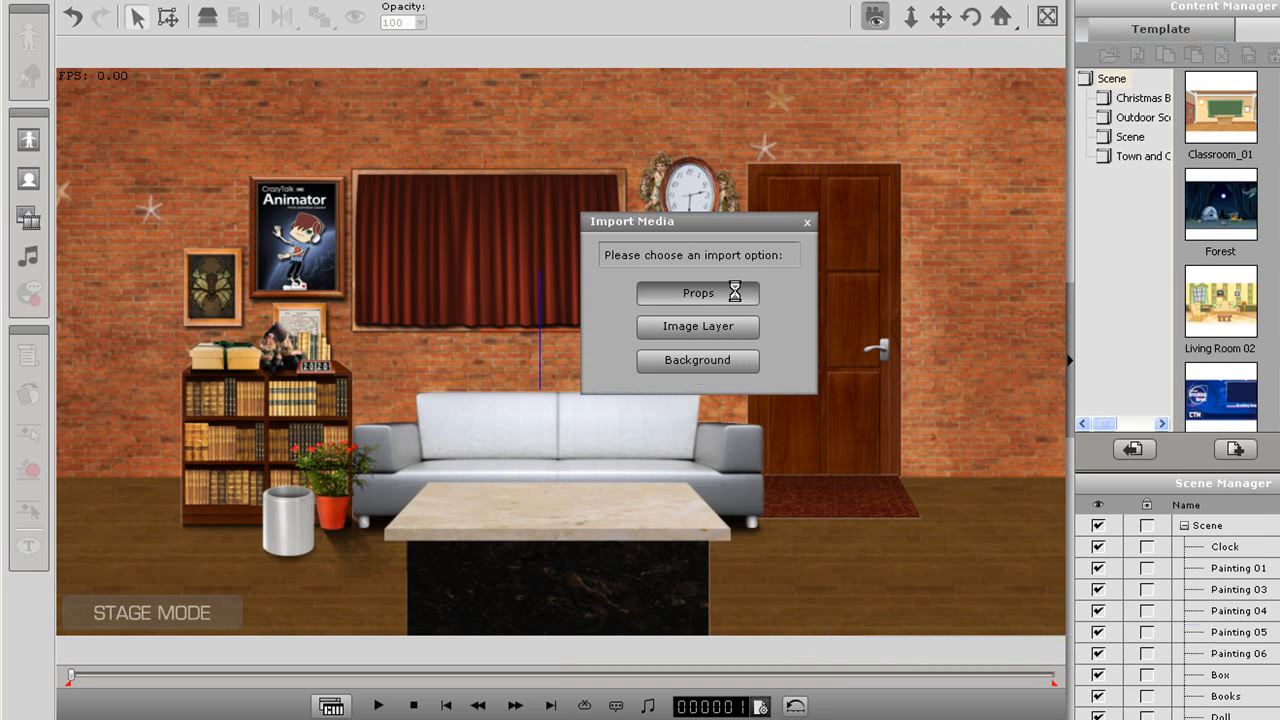
# Step: Import the virtual studio presenter video as a prop and move her forward before the sofa
pyautogui.click(697, 292)
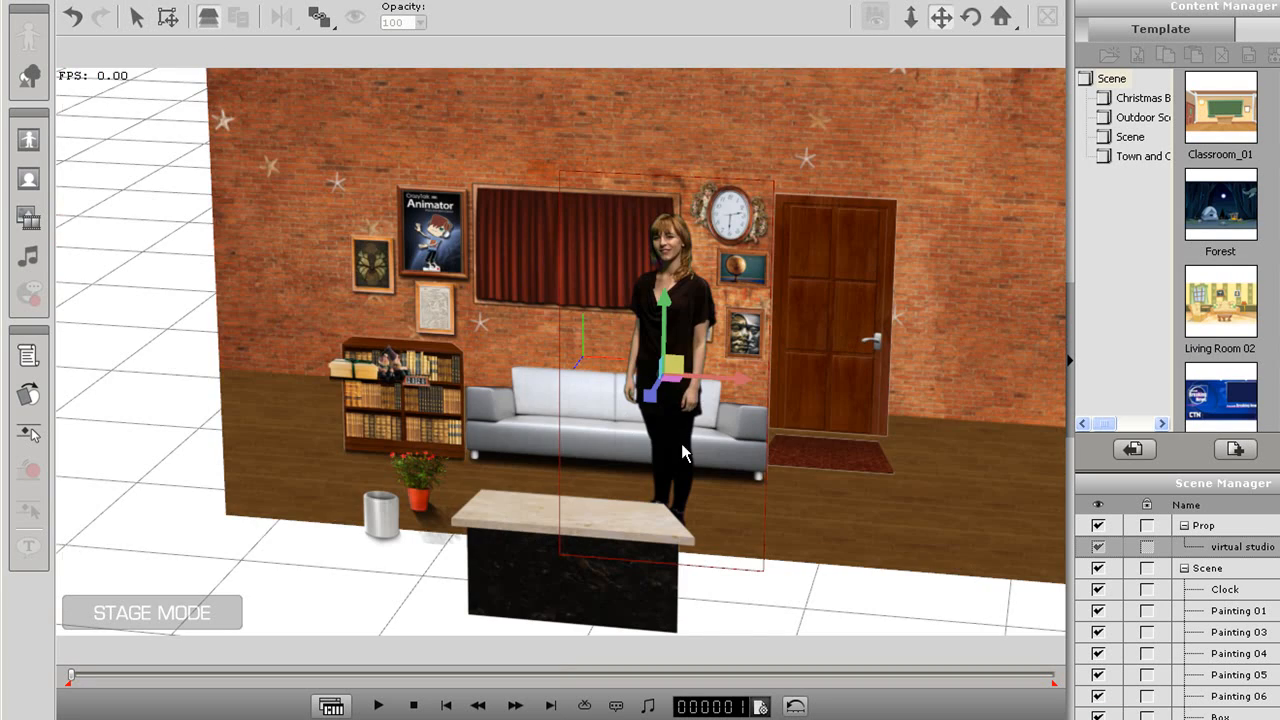
pyautogui.moveTo(685, 451); pyautogui.dragTo(660, 410)
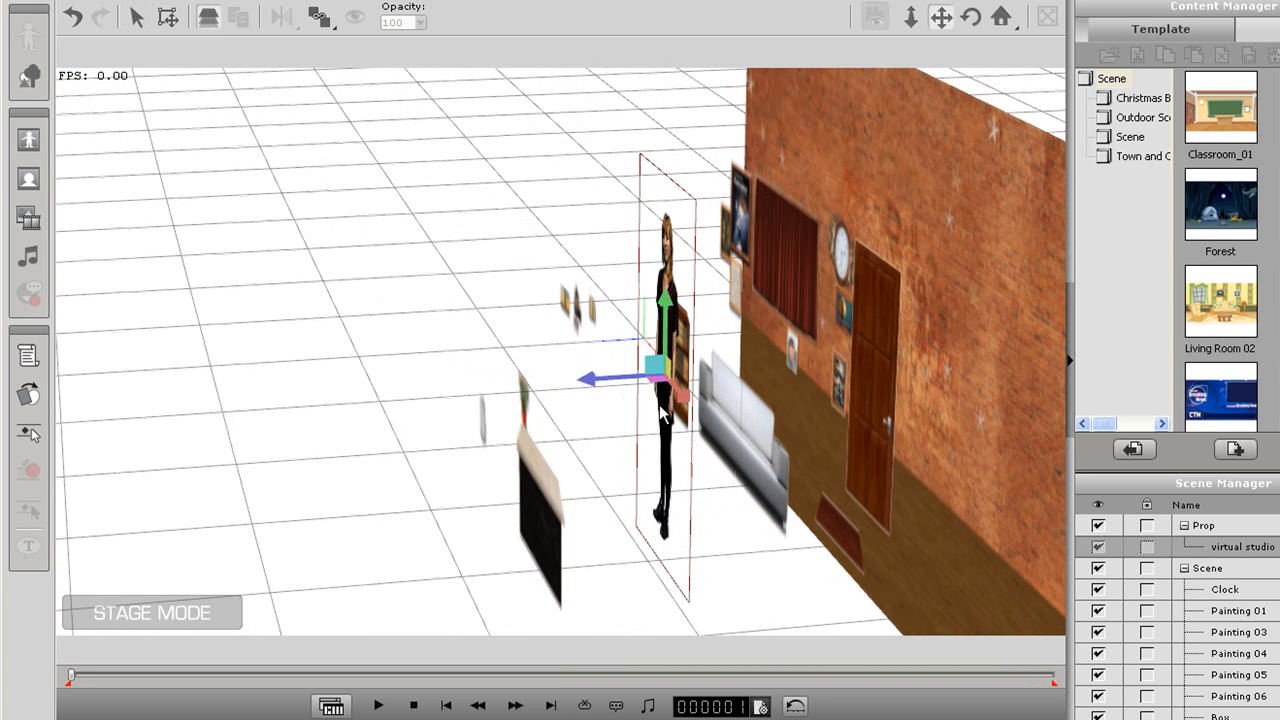
pyautogui.moveTo(660, 380); pyautogui.dragTo(525, 378)
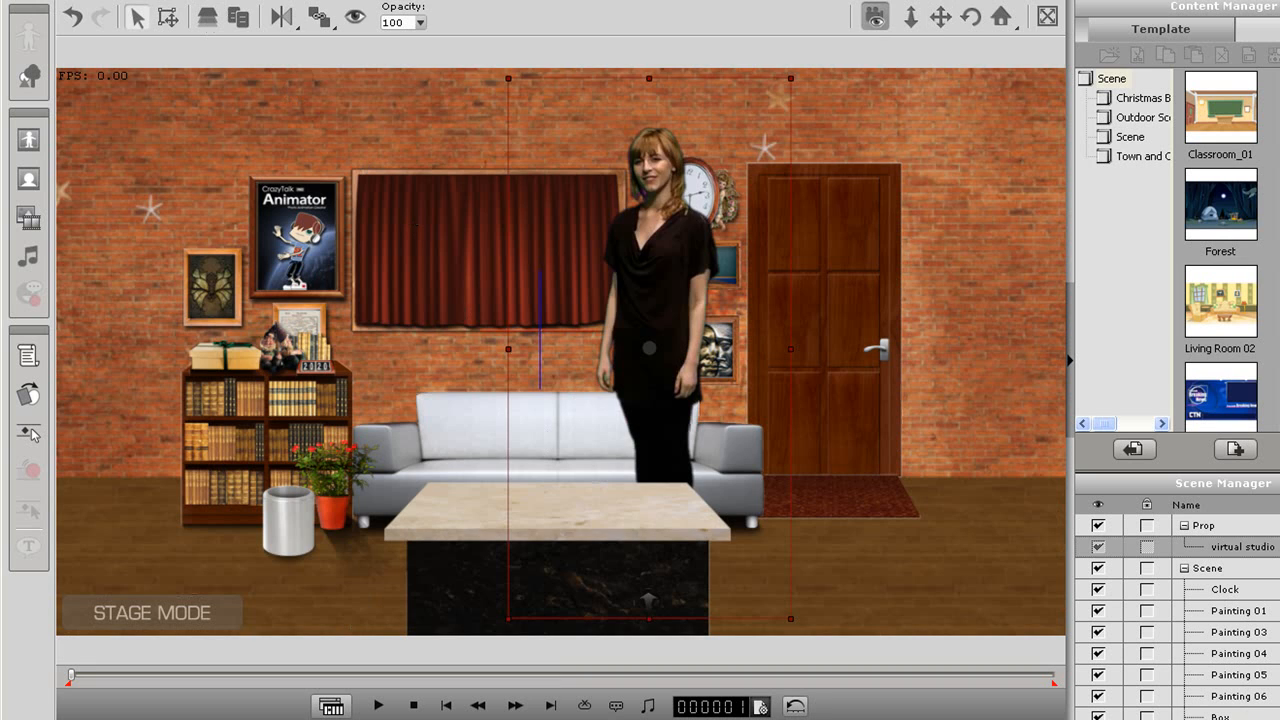
# Step: Play back the scene to watch the presenter talking in the brick-wall room
pyautogui.click(378, 705)
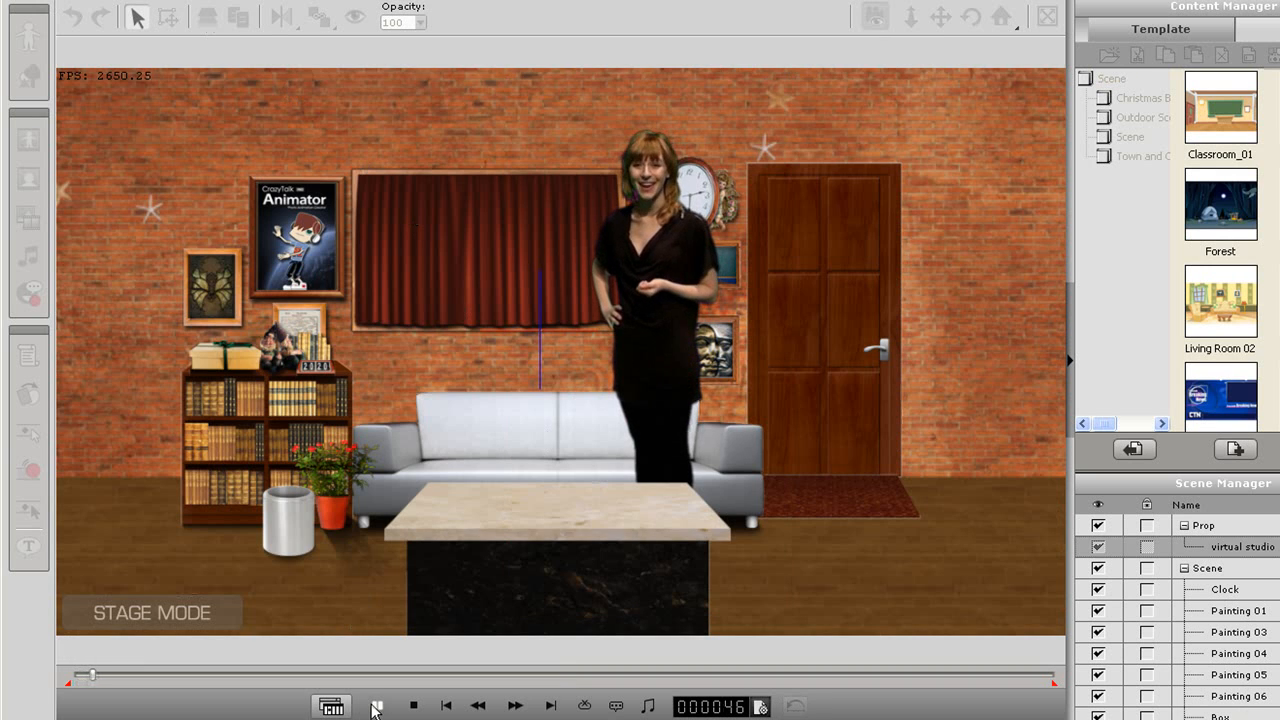
pyautogui.click(375, 706)
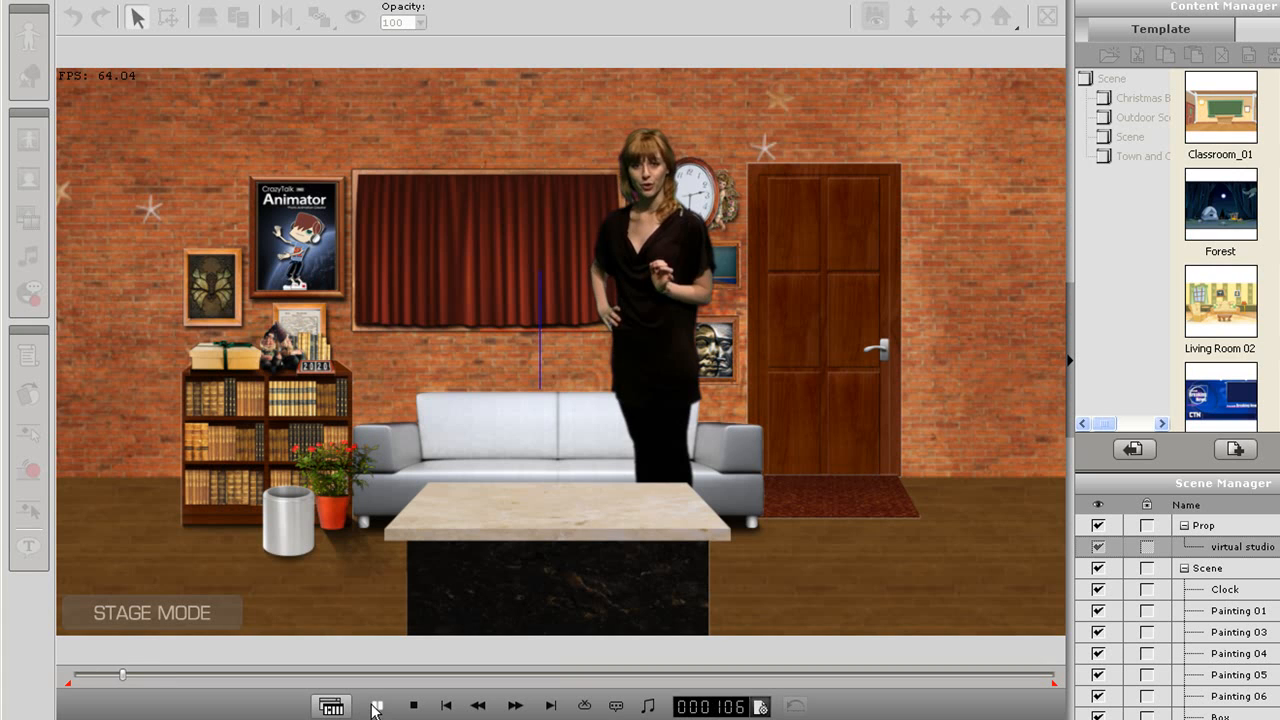
pyautogui.click(375, 706)
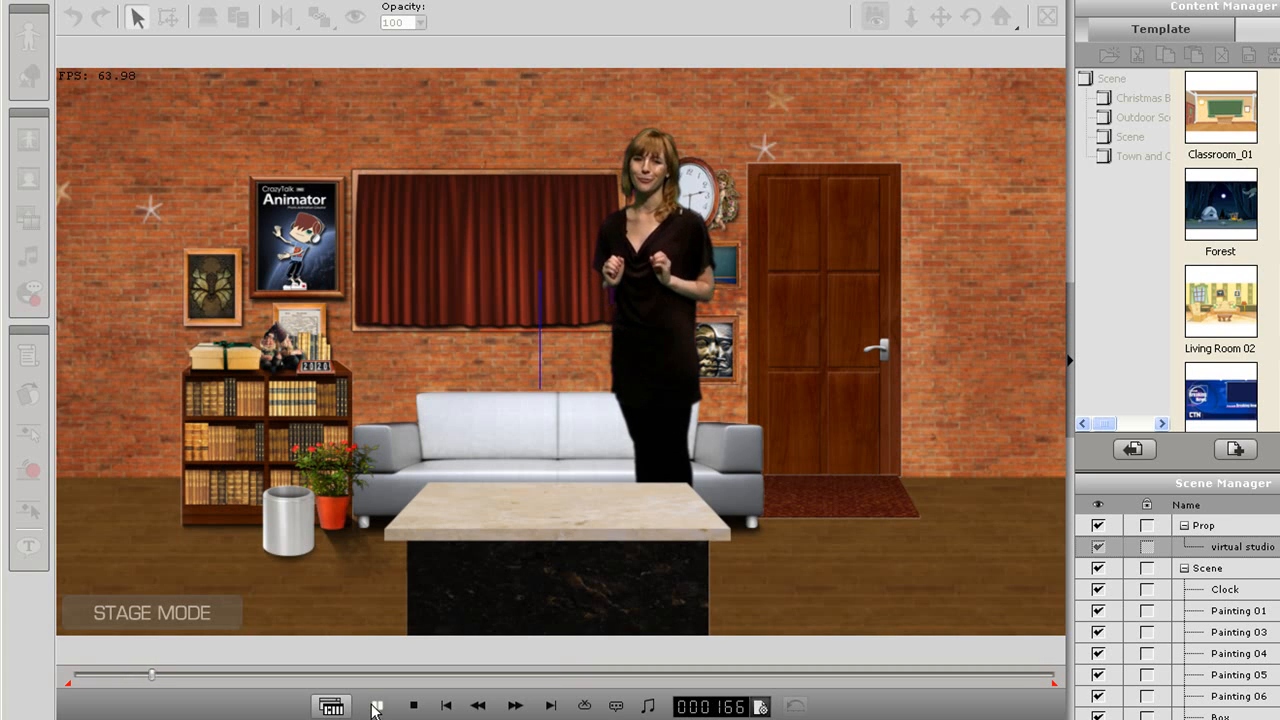
pyautogui.click(675, 50)
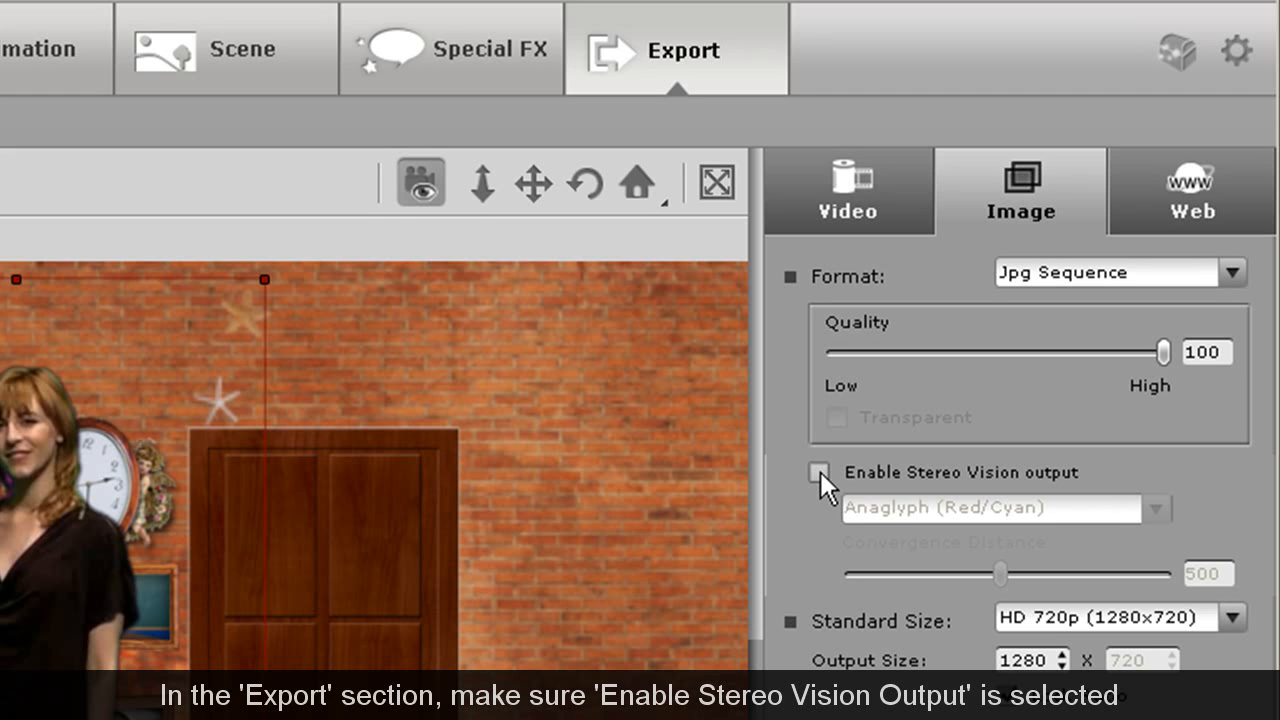
# Step: Enable anaglyph stereo output and try convergence distances from about 101 up to 773
pyautogui.click(819, 472)
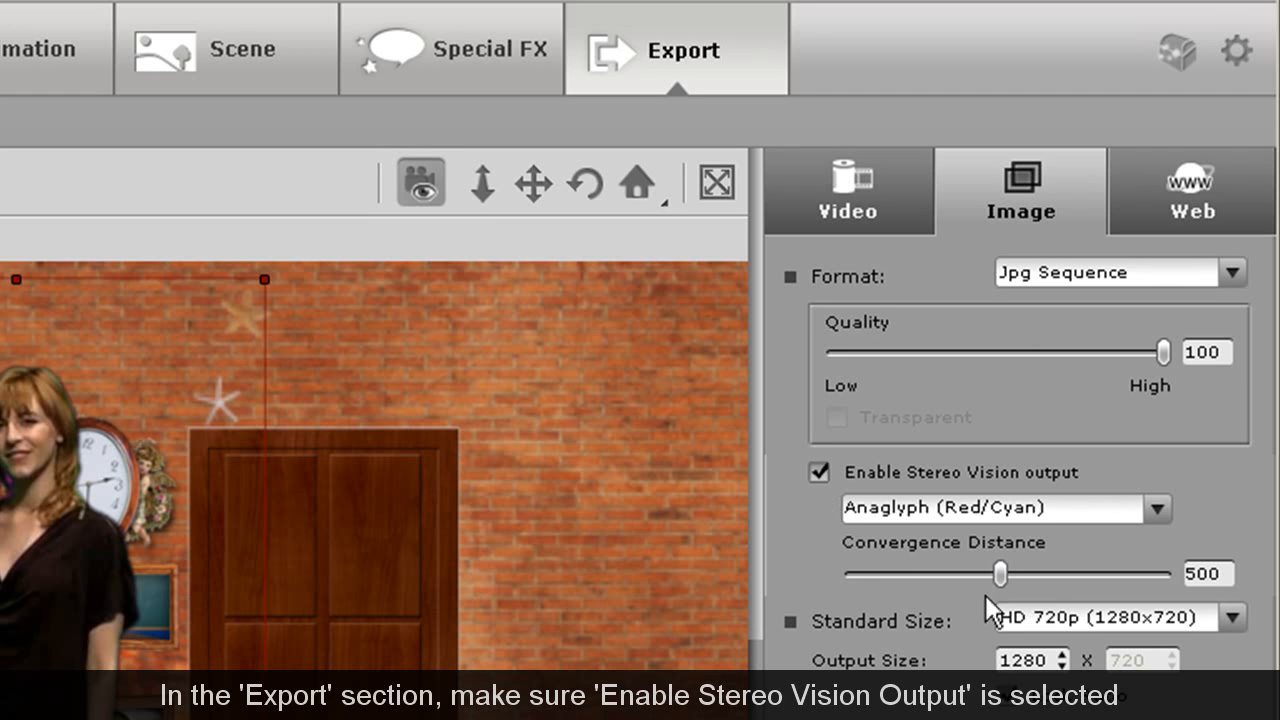
pyautogui.scroll(-3)
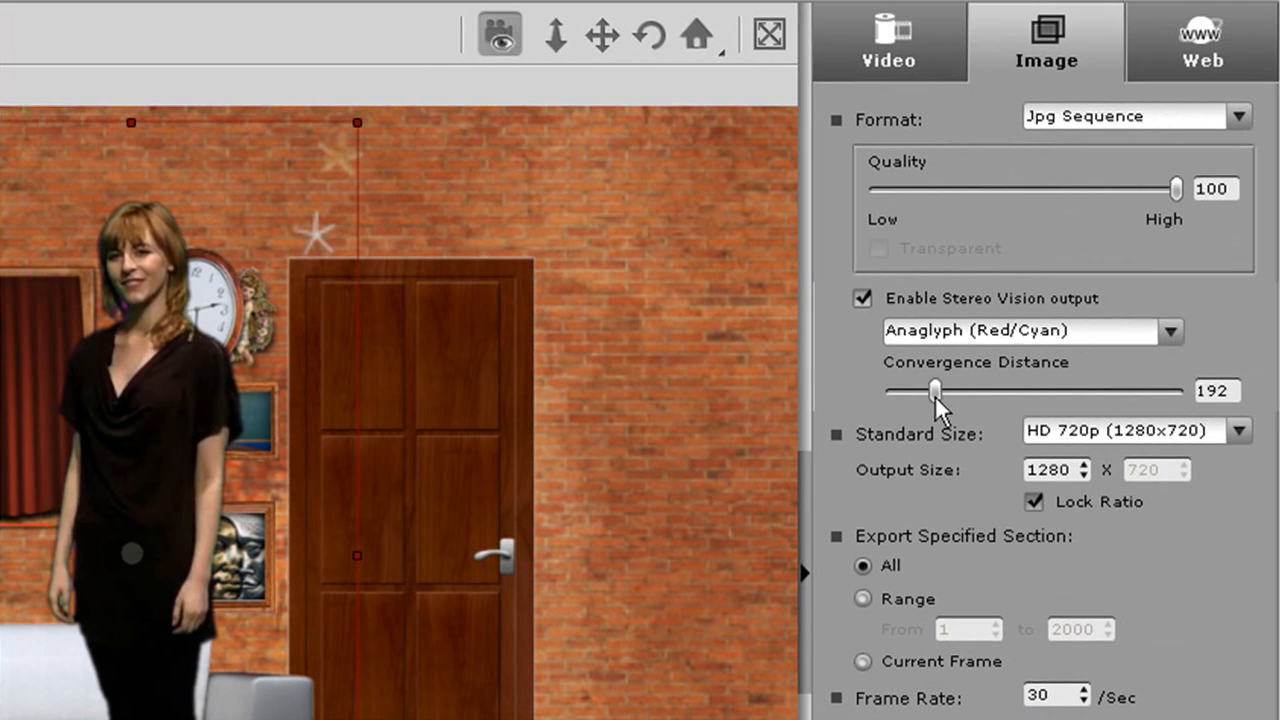
pyautogui.moveTo(935, 390); pyautogui.dragTo(908, 390)
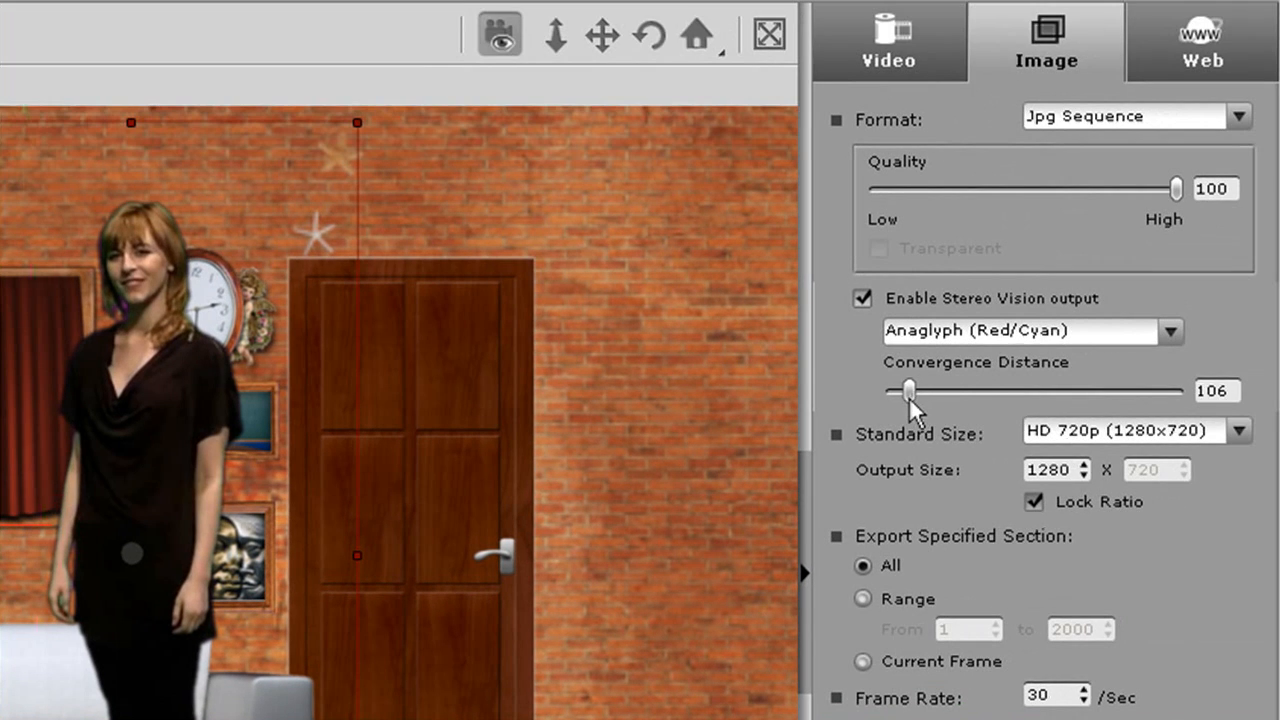
pyautogui.moveTo(908, 390); pyautogui.dragTo(905, 390)
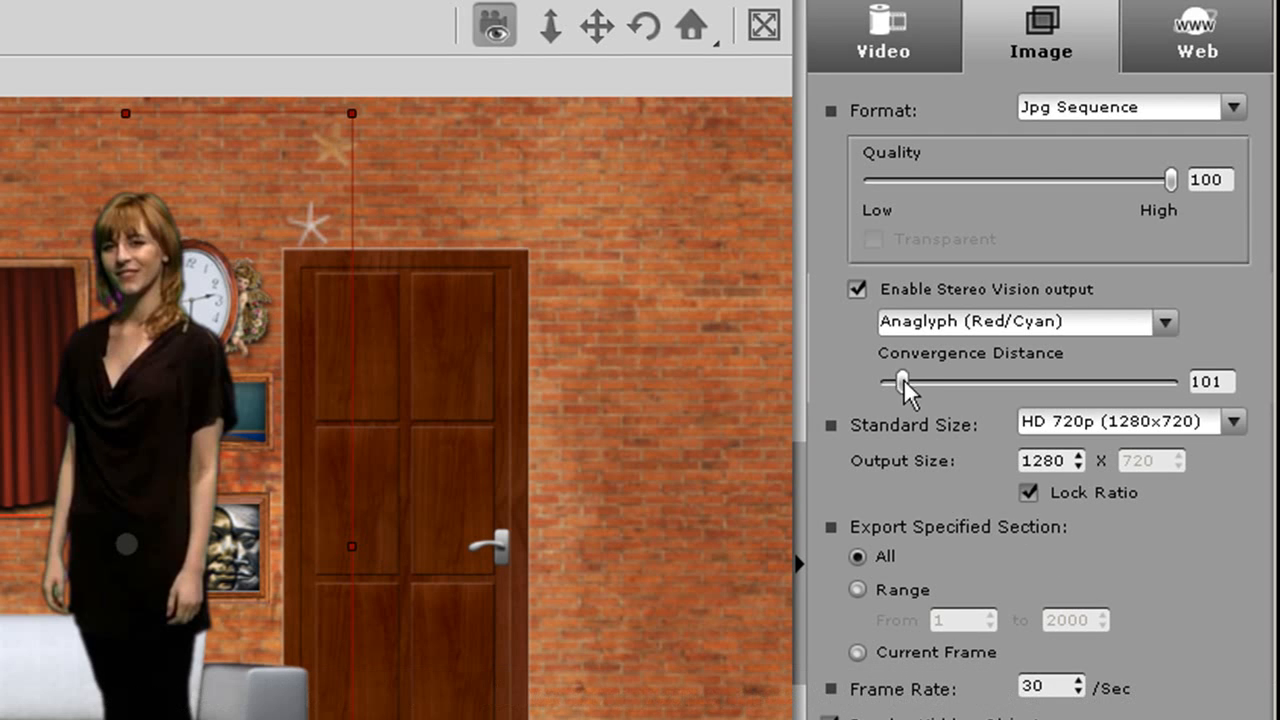
pyautogui.moveTo(900, 382); pyautogui.dragTo(1100, 382)
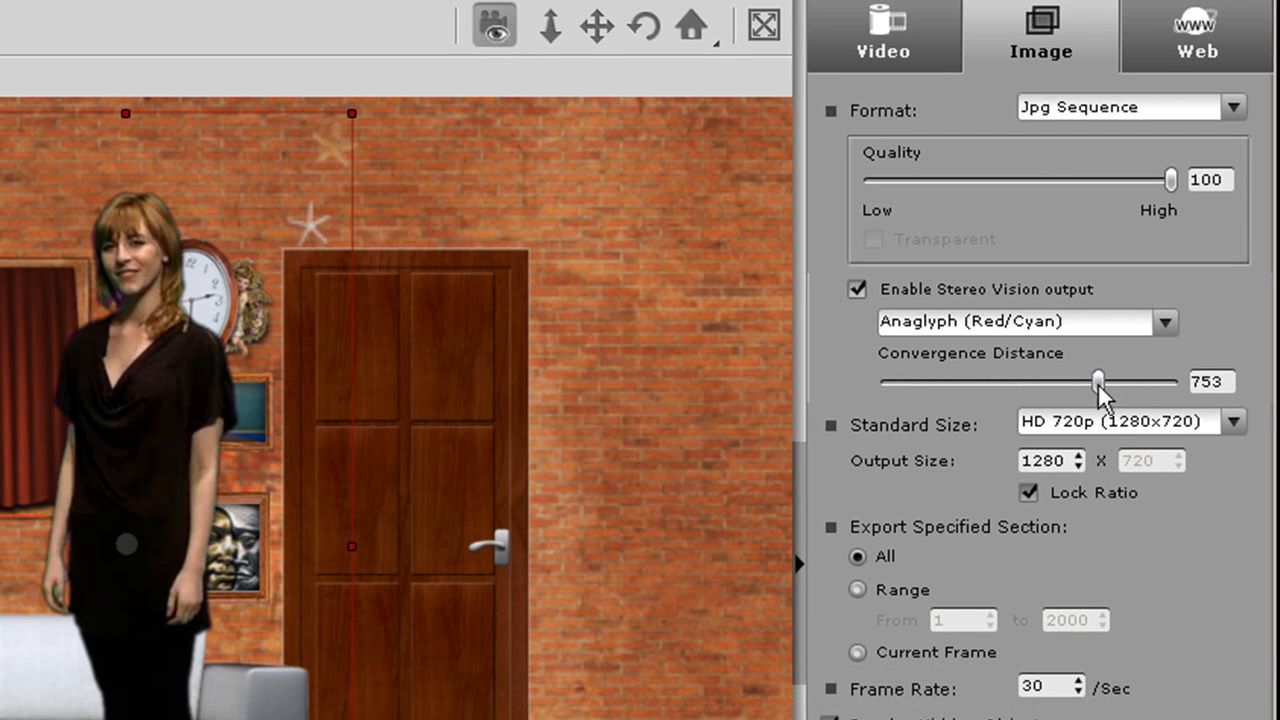
pyautogui.moveTo(1082, 381); pyautogui.dragTo(1104, 381)
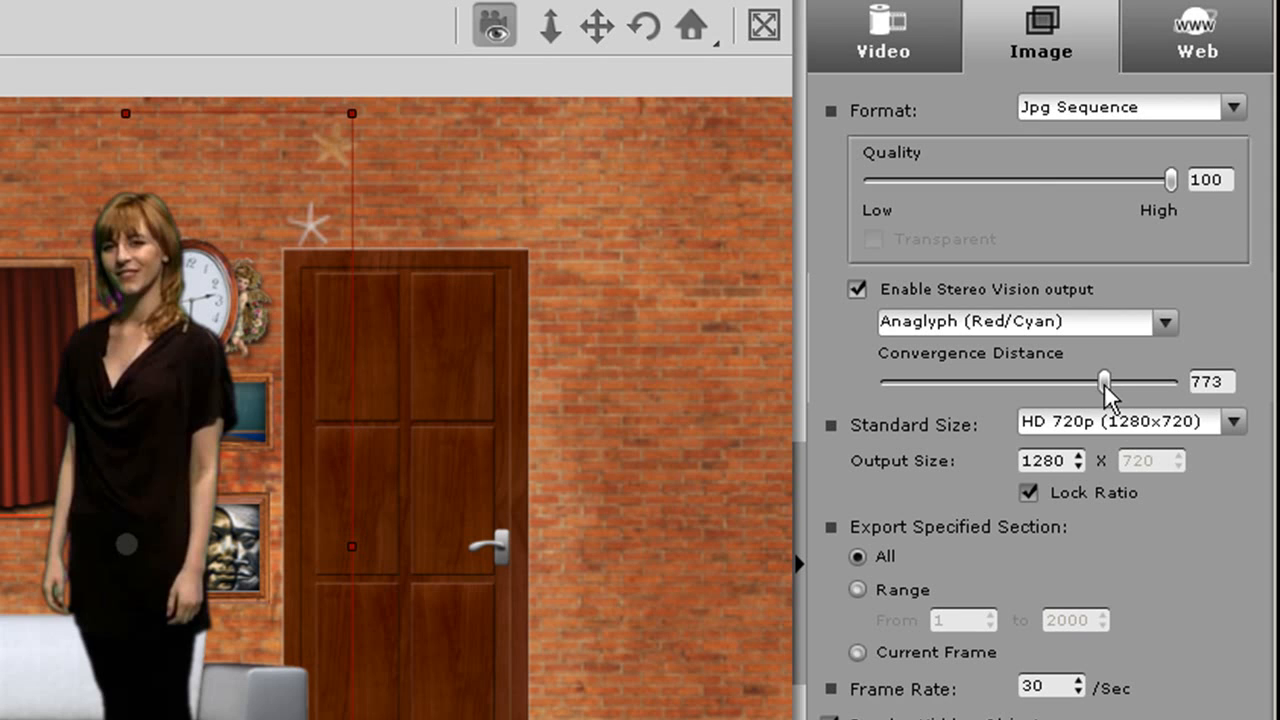